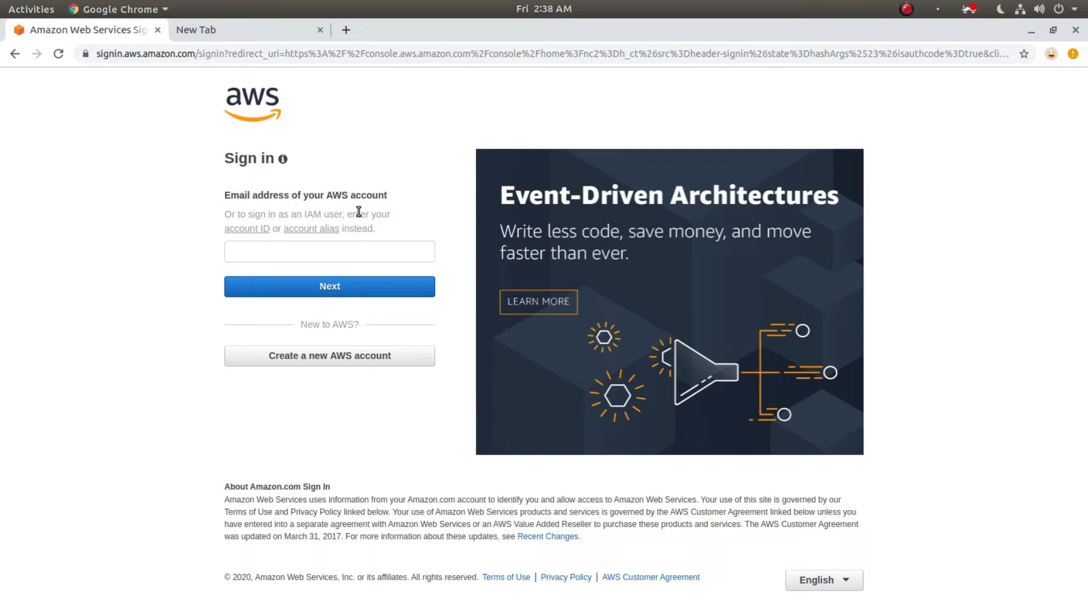
{"action": "mouse_move", "coordinate": [295, 275]}
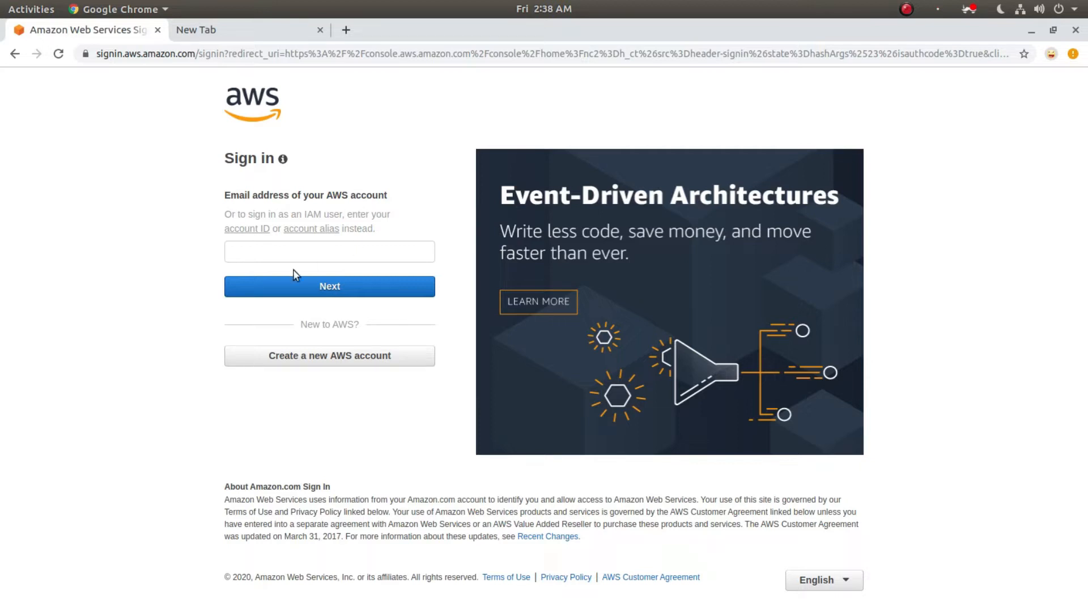
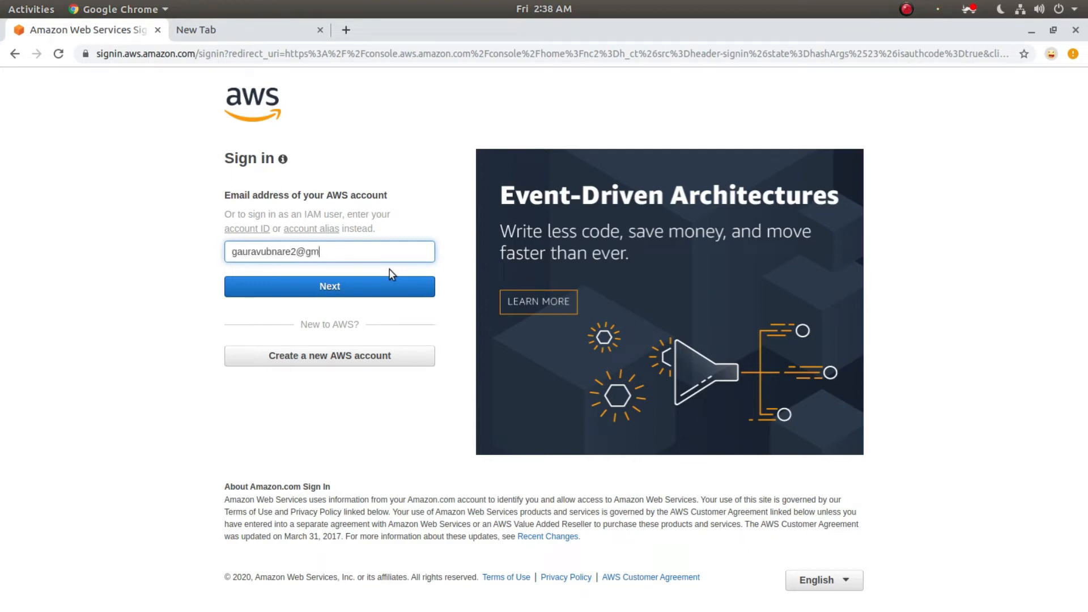
{"action": "left_click", "coordinate": [329, 286]}
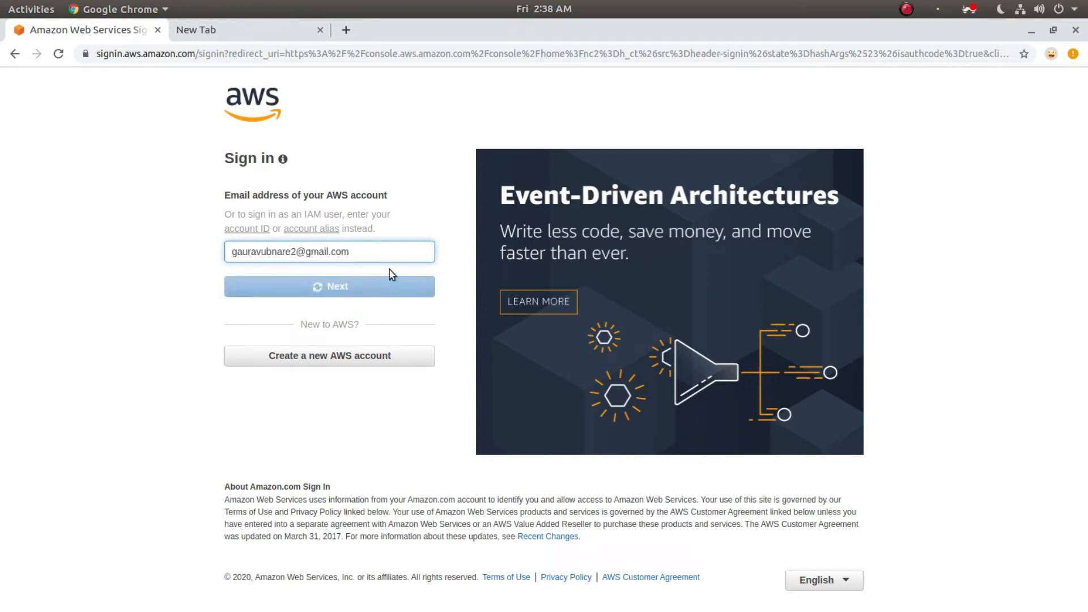
{"action": "left_click", "coordinate": [329, 286]}
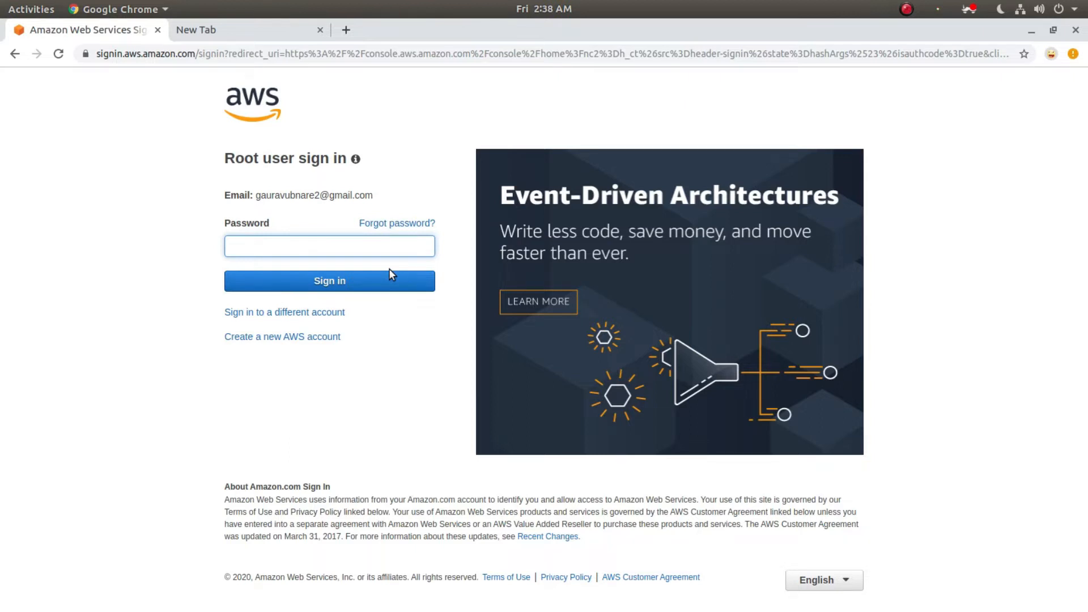
{"action": "left_click", "coordinate": [329, 246]}
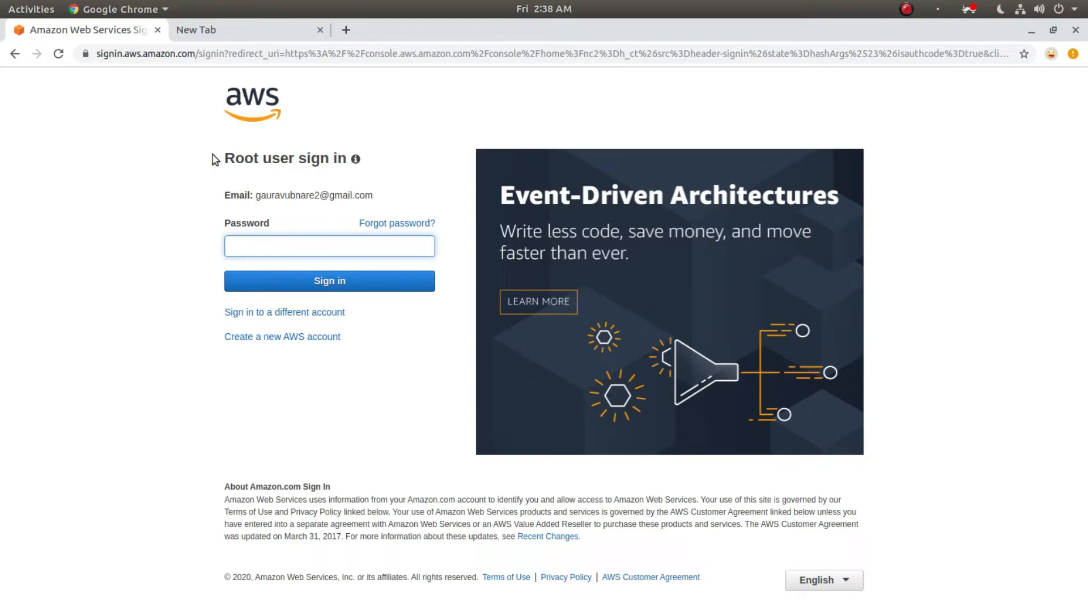
Enter the root password and sign in.
{"action": "left_click", "coordinate": [329, 246]}
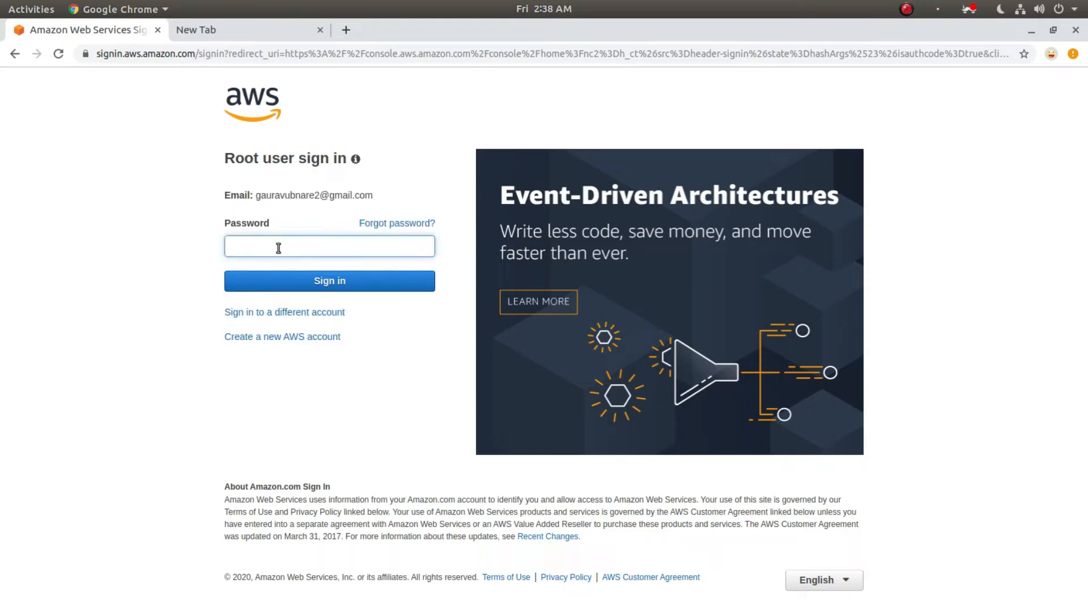
{"action": "type", "text": "password"}
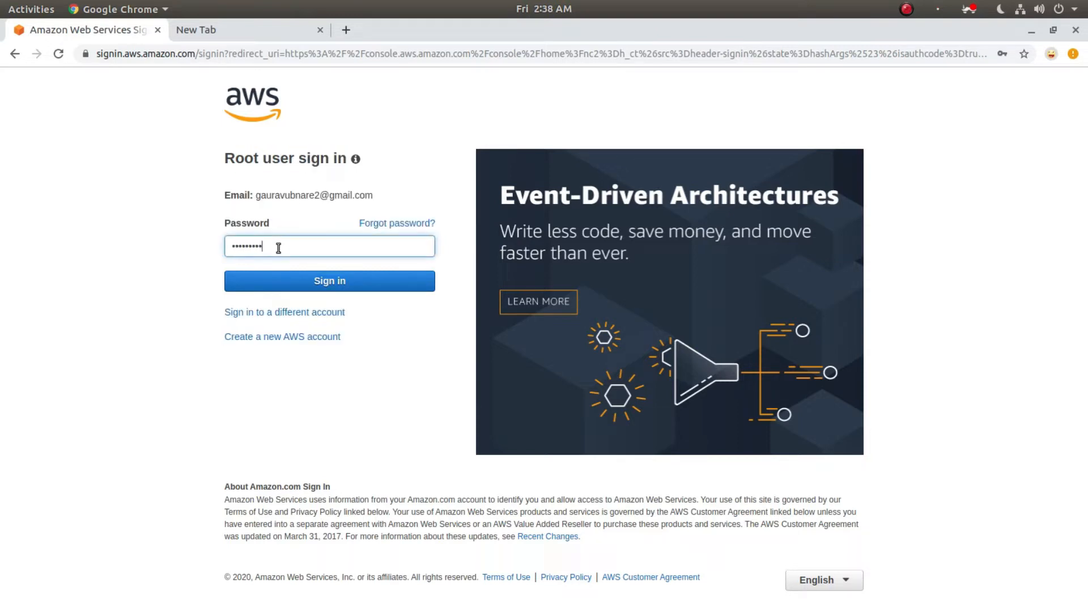
{"action": "left_click", "coordinate": [329, 280]}
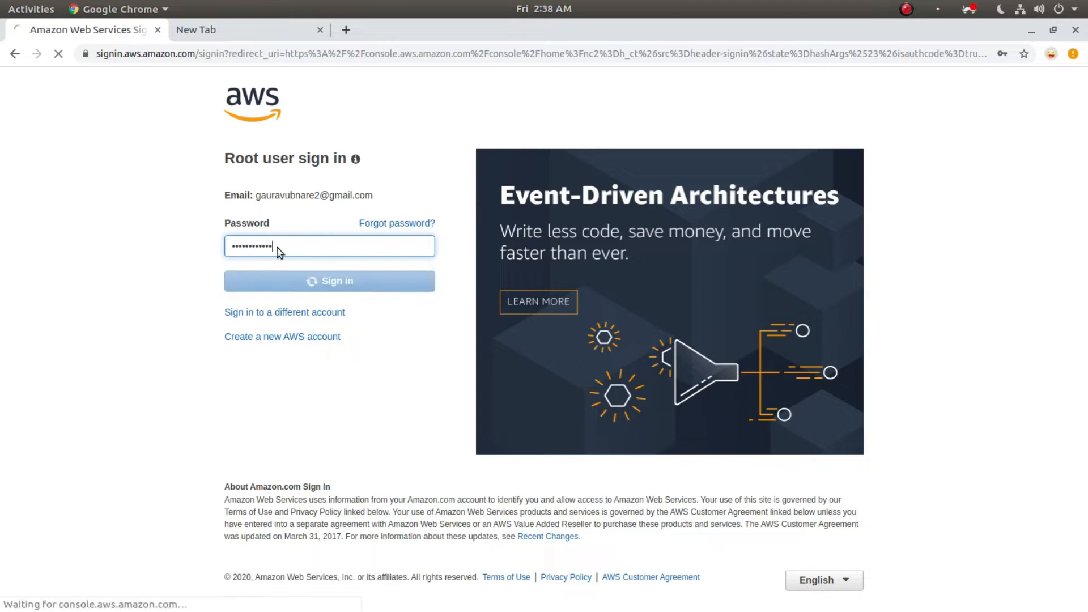
From the console home page, drop down the account name menu.
{"action": "left_click", "coordinate": [329, 280]}
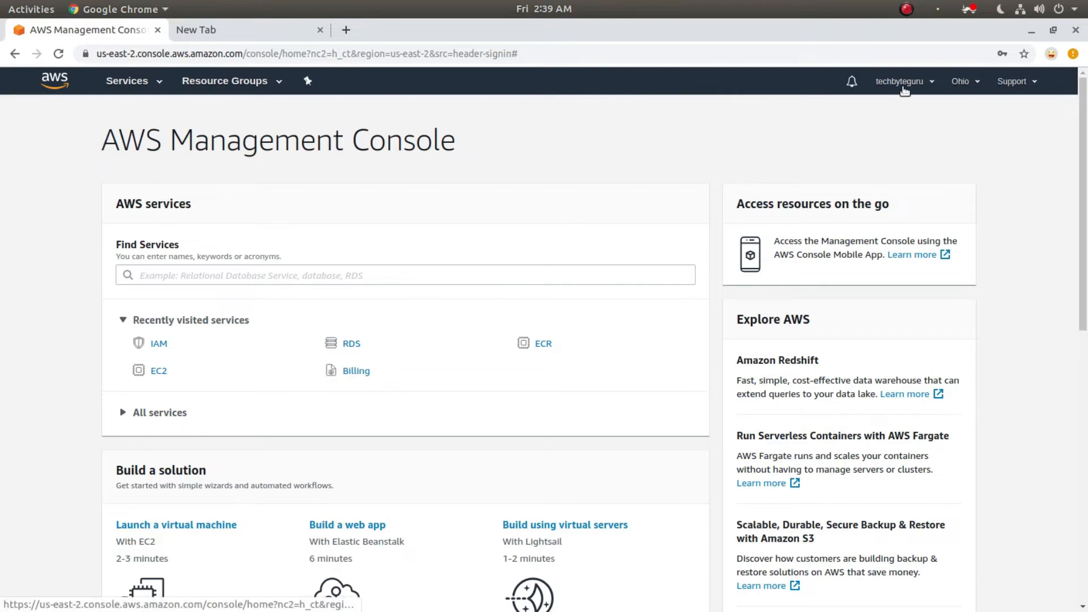
{"action": "left_click", "coordinate": [902, 81]}
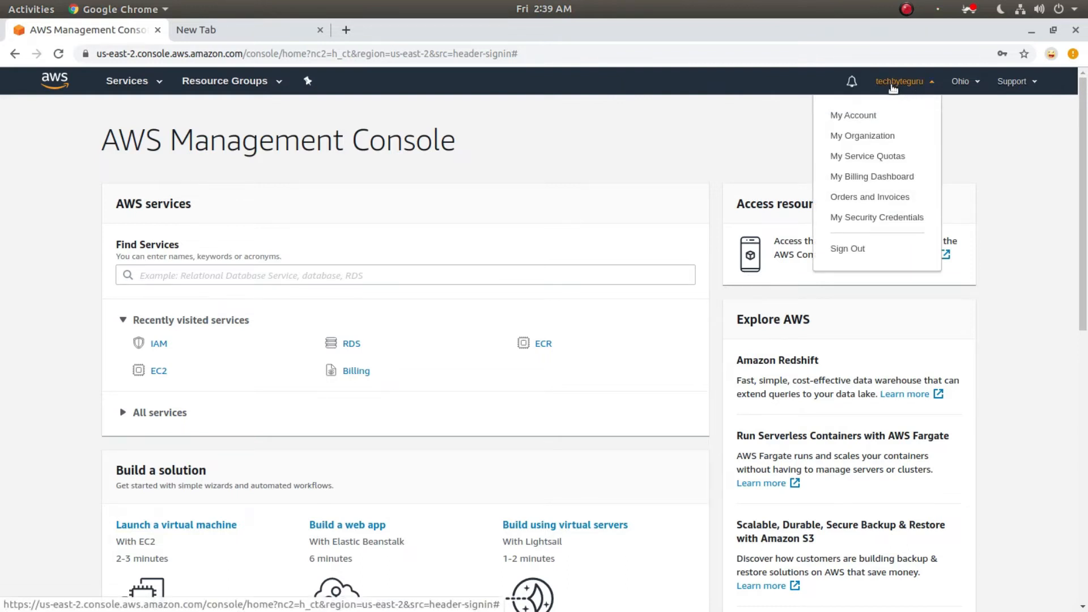
{"action": "mouse_move", "coordinate": [873, 86]}
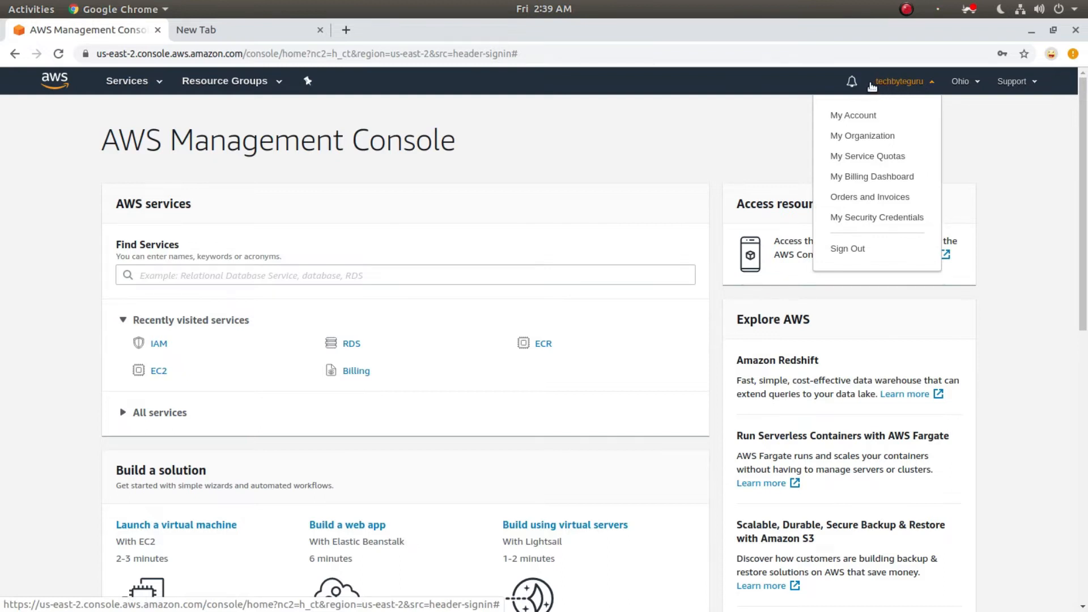
{"action": "mouse_move", "coordinate": [876, 218]}
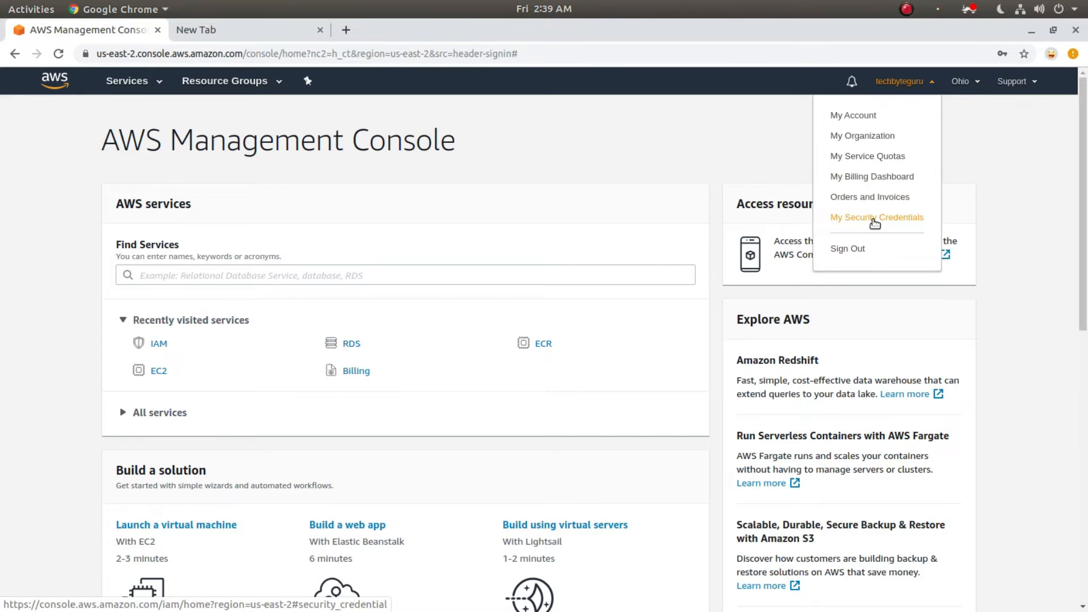
Go to My Security Credentials and expand the Multi-factor authentication section.
{"action": "left_click", "coordinate": [876, 218]}
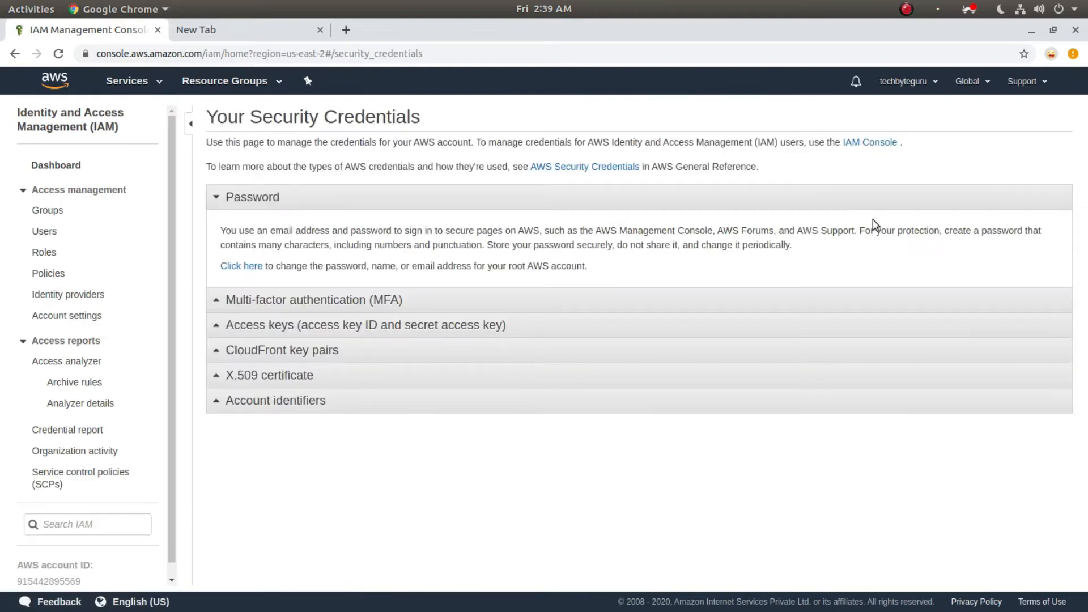
{"action": "mouse_move", "coordinate": [316, 304]}
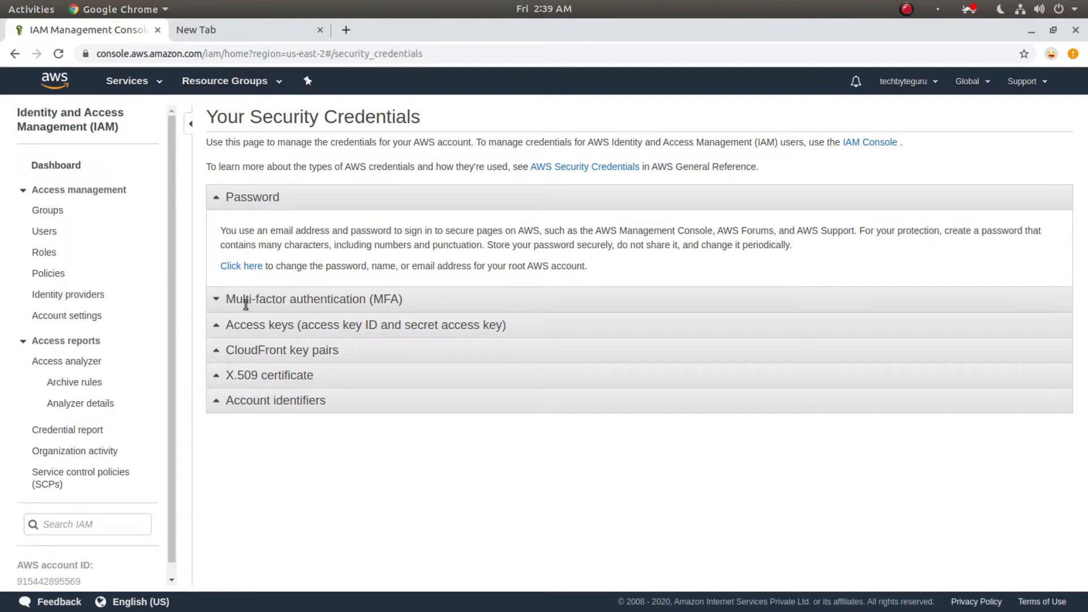
{"action": "left_click", "coordinate": [314, 298]}
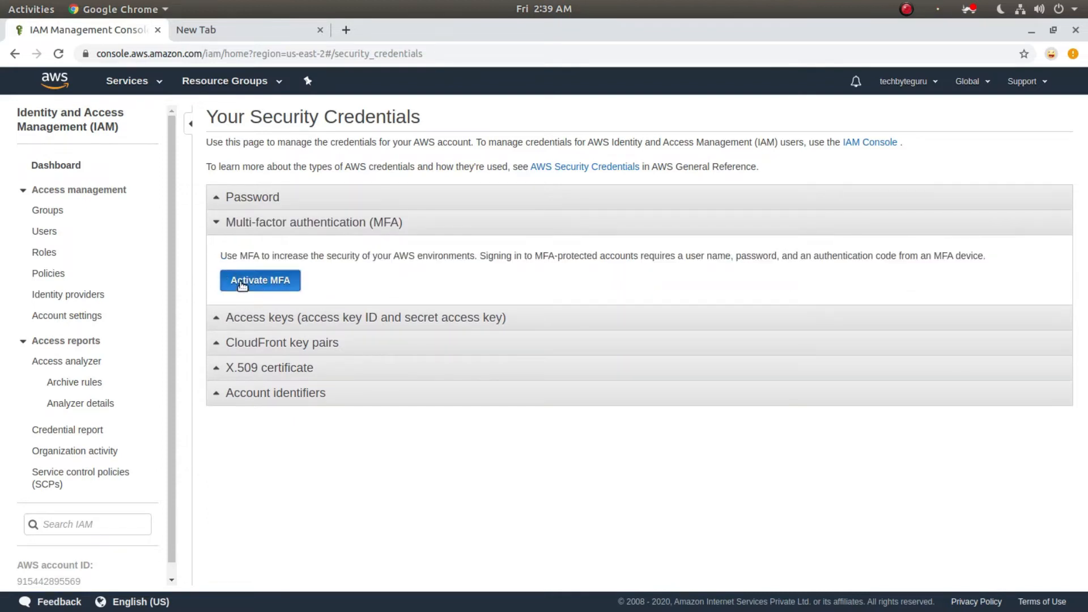
Activate MFA with the Virtual MFA device type and continue to its setup dialog.
{"action": "left_click", "coordinate": [260, 280]}
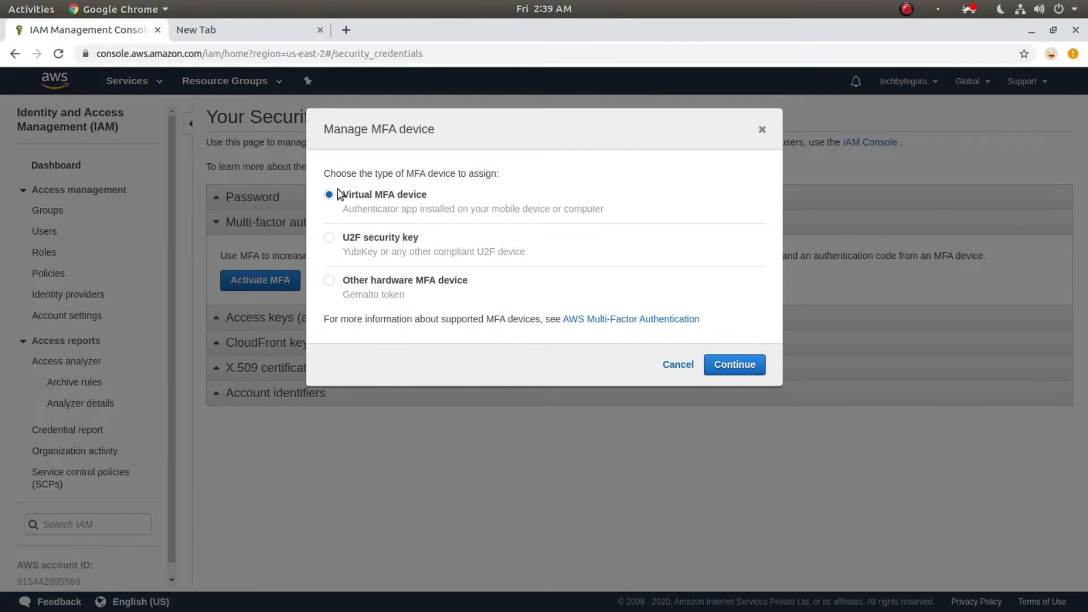
{"action": "mouse_move", "coordinate": [363, 205]}
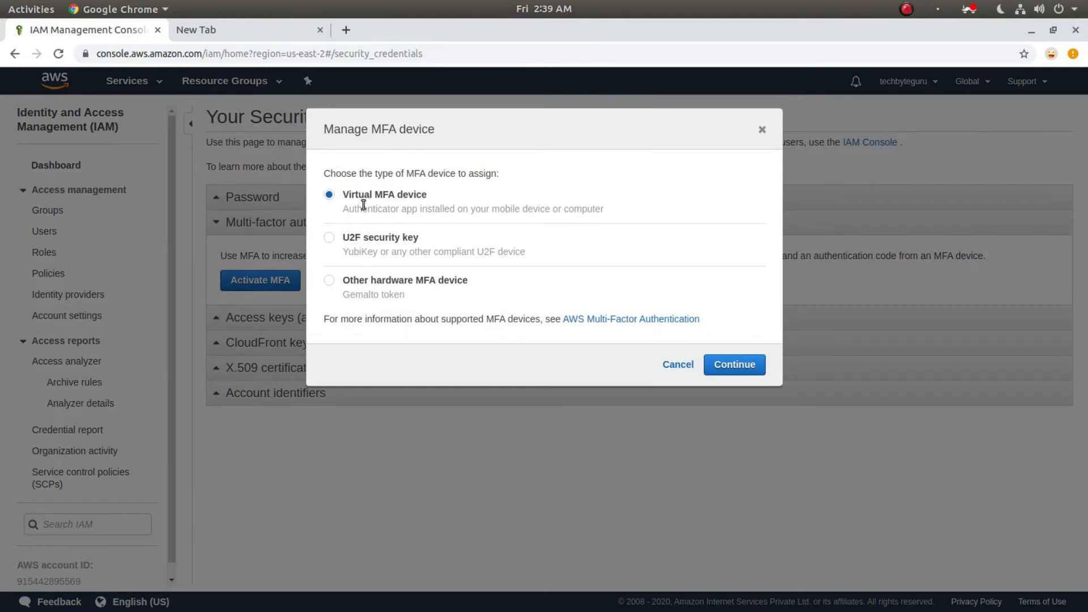
{"action": "mouse_move", "coordinate": [411, 212]}
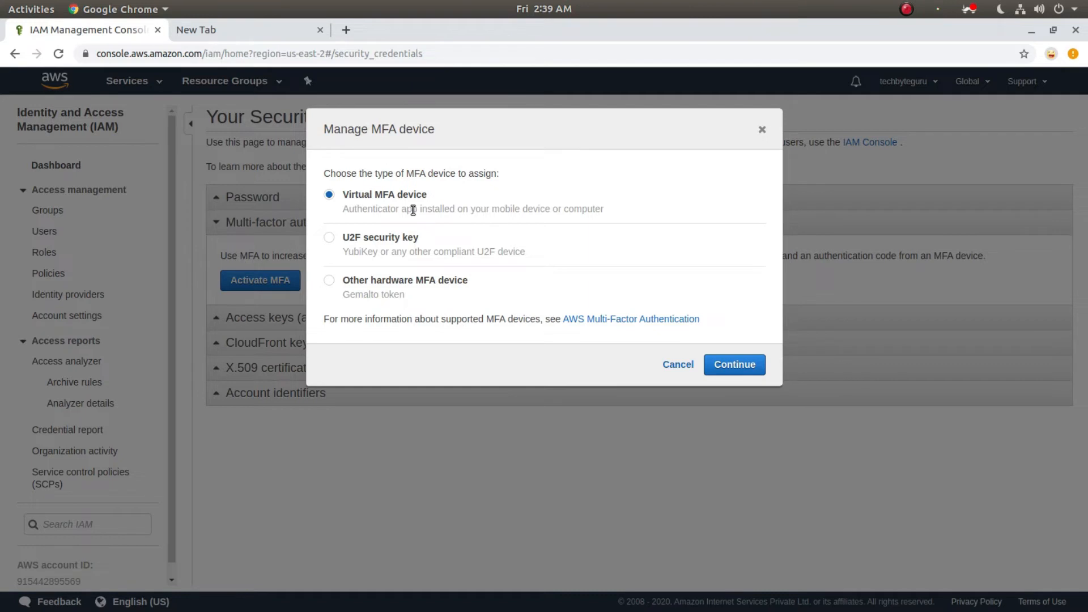
{"action": "left_click", "coordinate": [734, 363]}
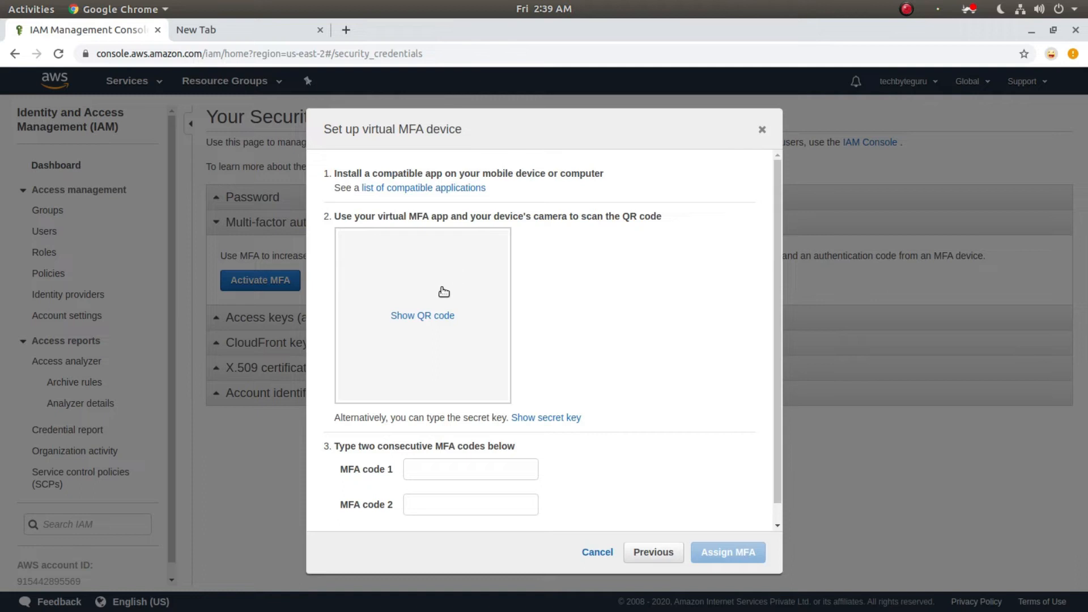
{"action": "mouse_move", "coordinate": [400, 320]}
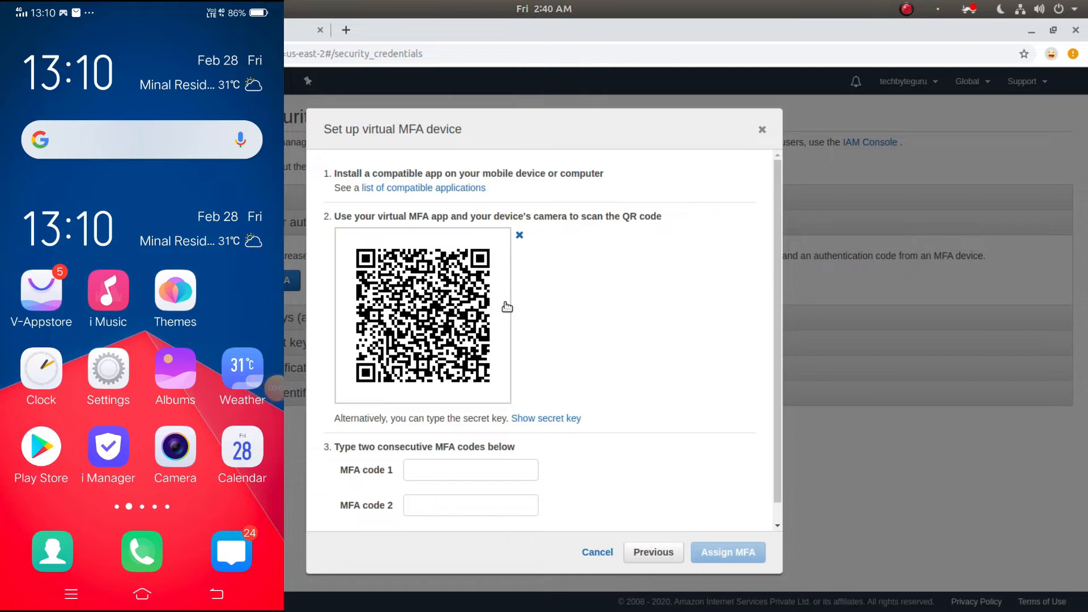
Search Play Store for 'google authenticator' and install Google Authenticator.
{"action": "left_click", "coordinate": [41, 448]}
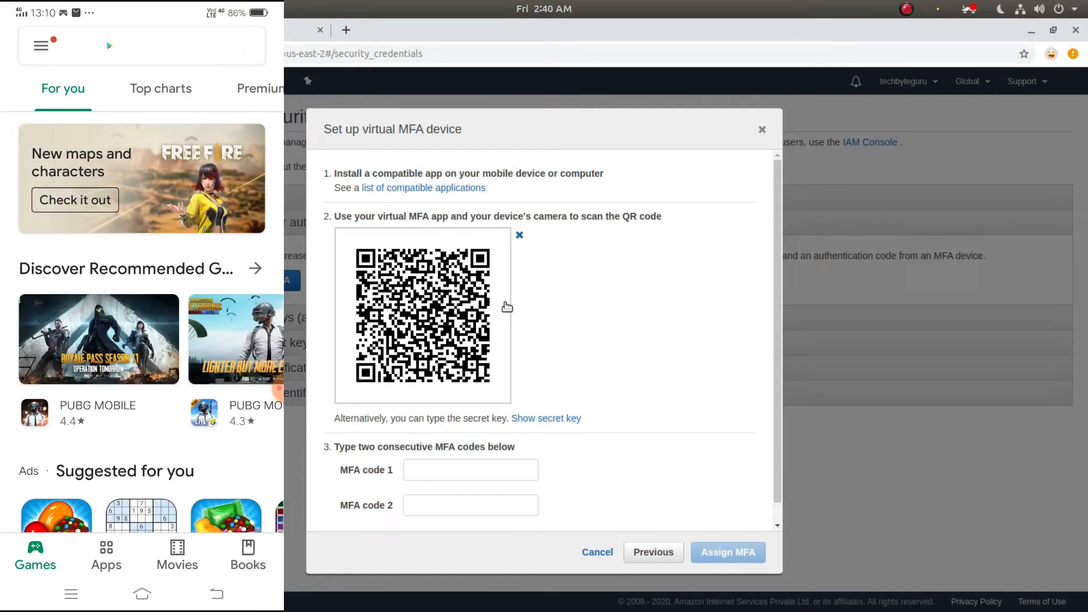
{"action": "left_click", "coordinate": [138, 45]}
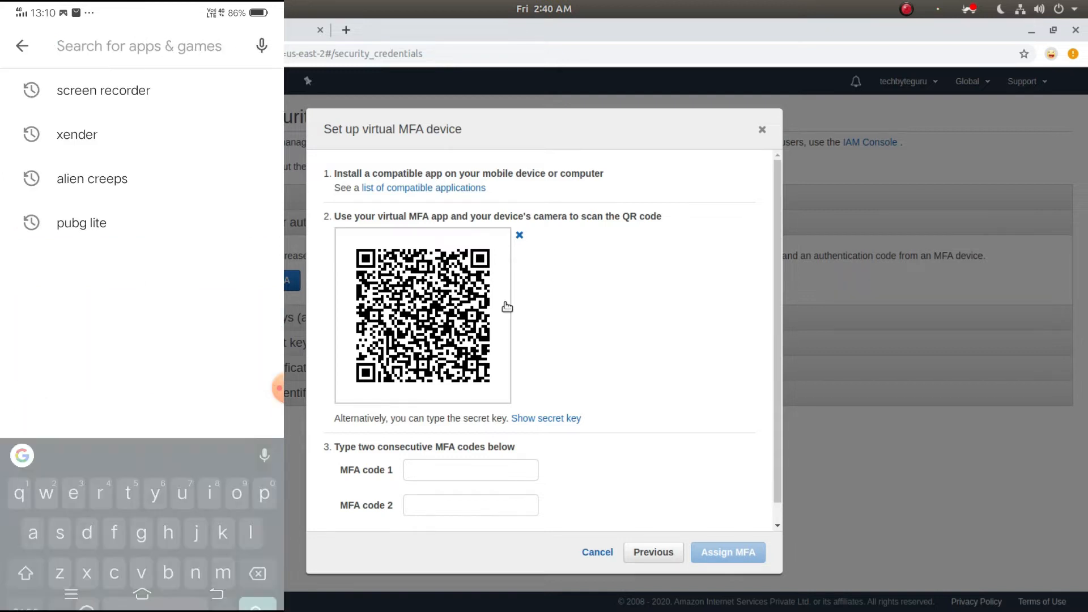
{"action": "type", "text": "google"}
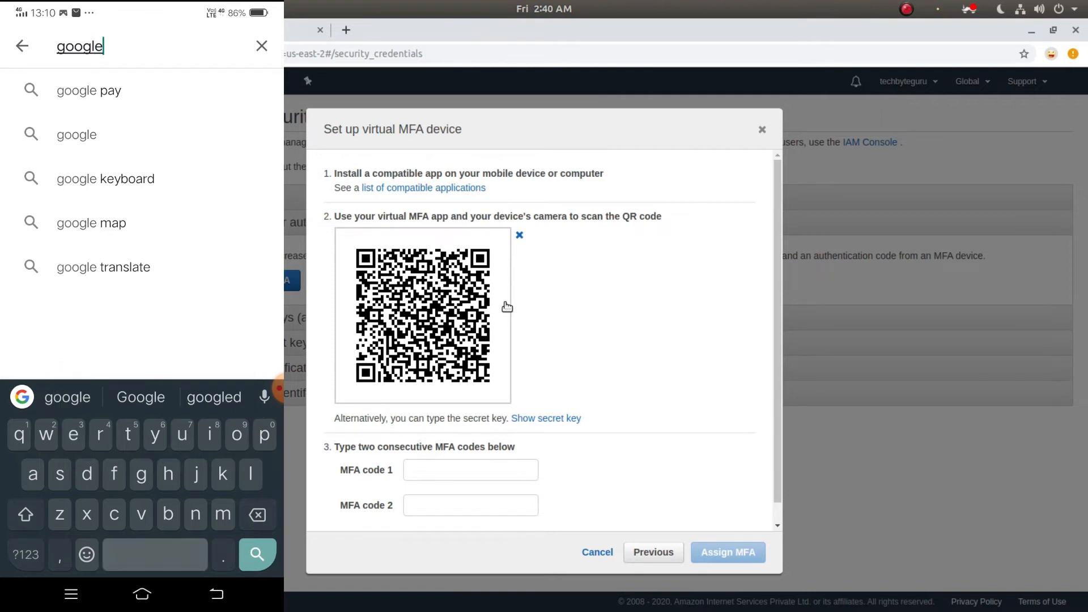
{"action": "type", "text": "aut"}
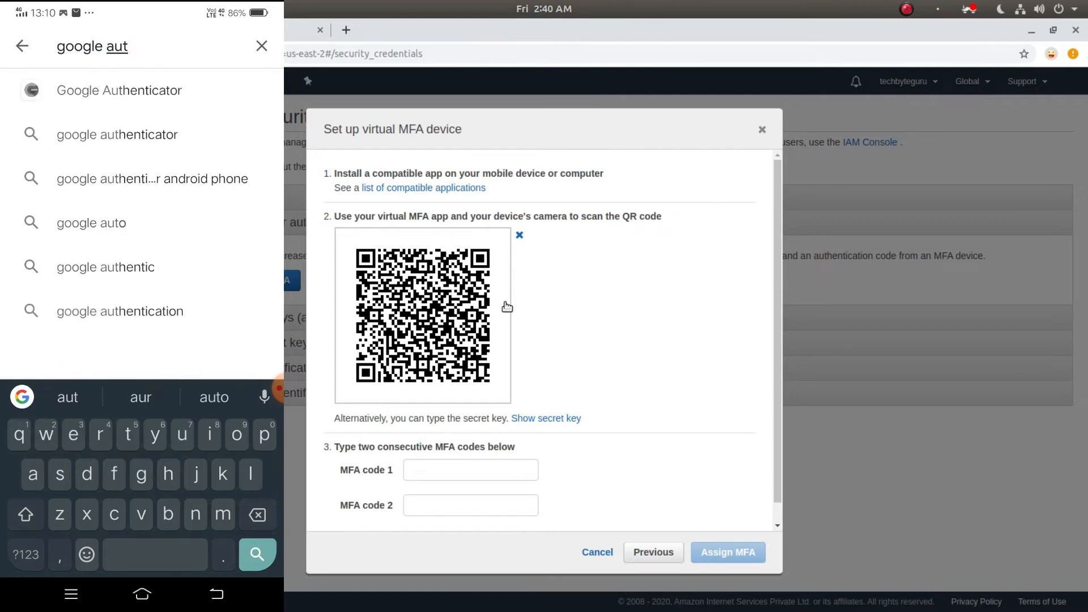
{"action": "left_click", "coordinate": [119, 91]}
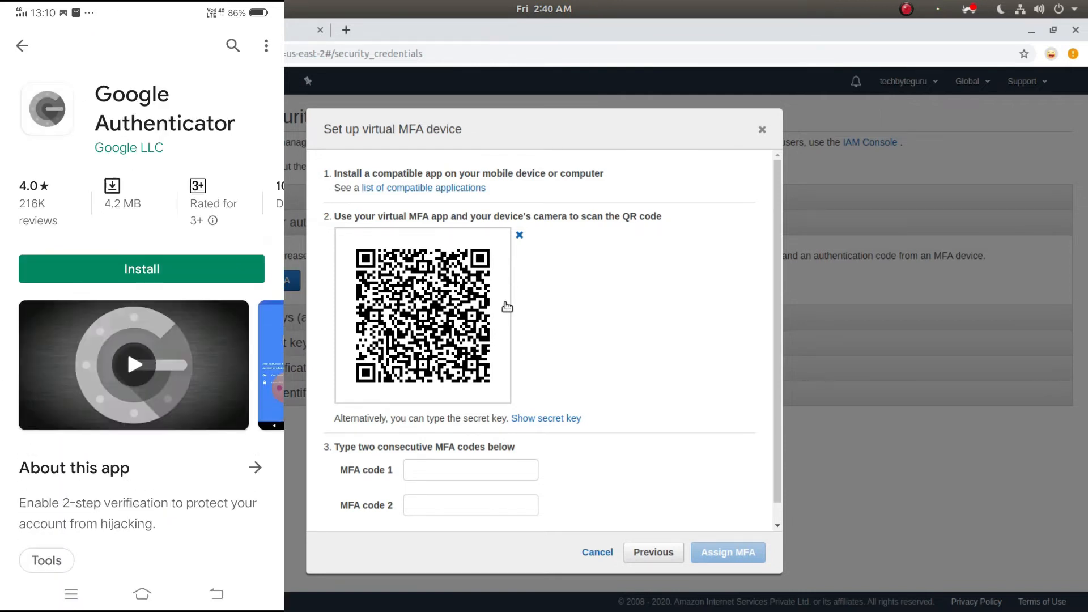
{"action": "left_click", "coordinate": [141, 269]}
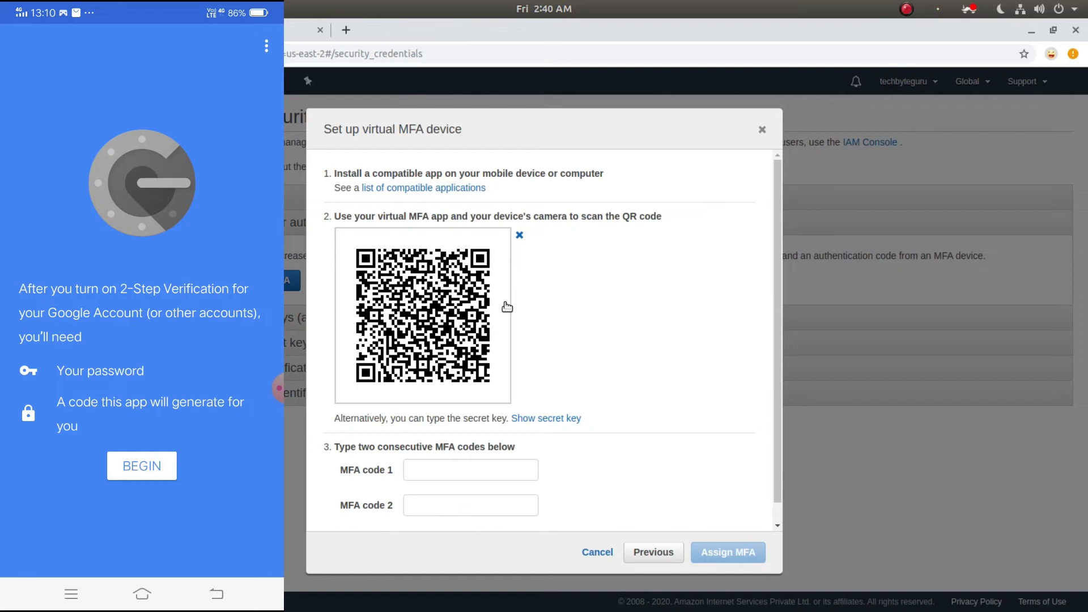
Begin Authenticator setup and scan the AWS QR code to add the account.
{"action": "left_click", "coordinate": [142, 466]}
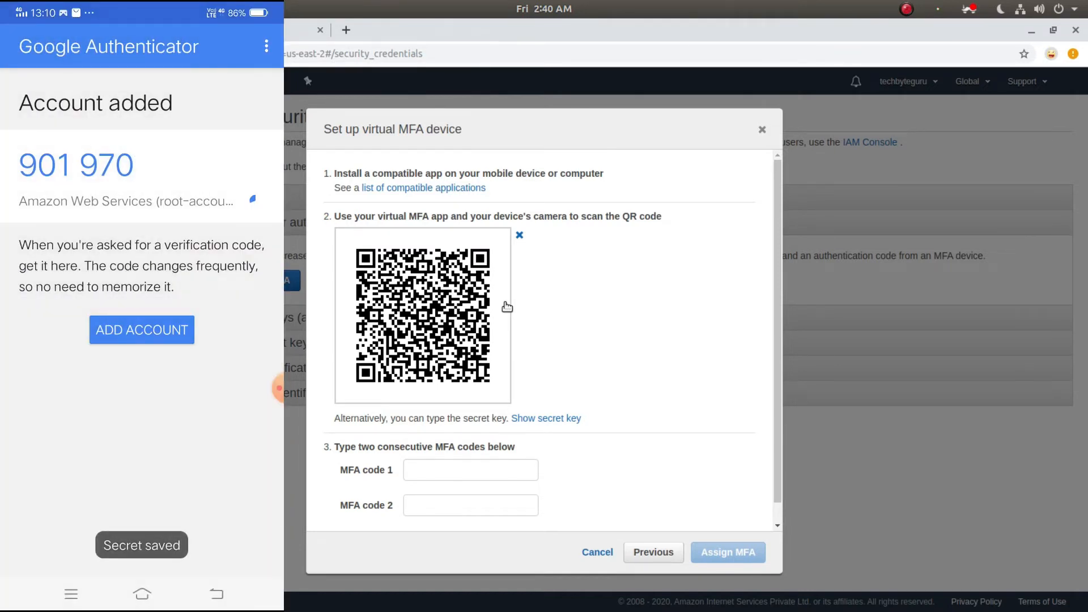
{"action": "left_click", "coordinate": [471, 470]}
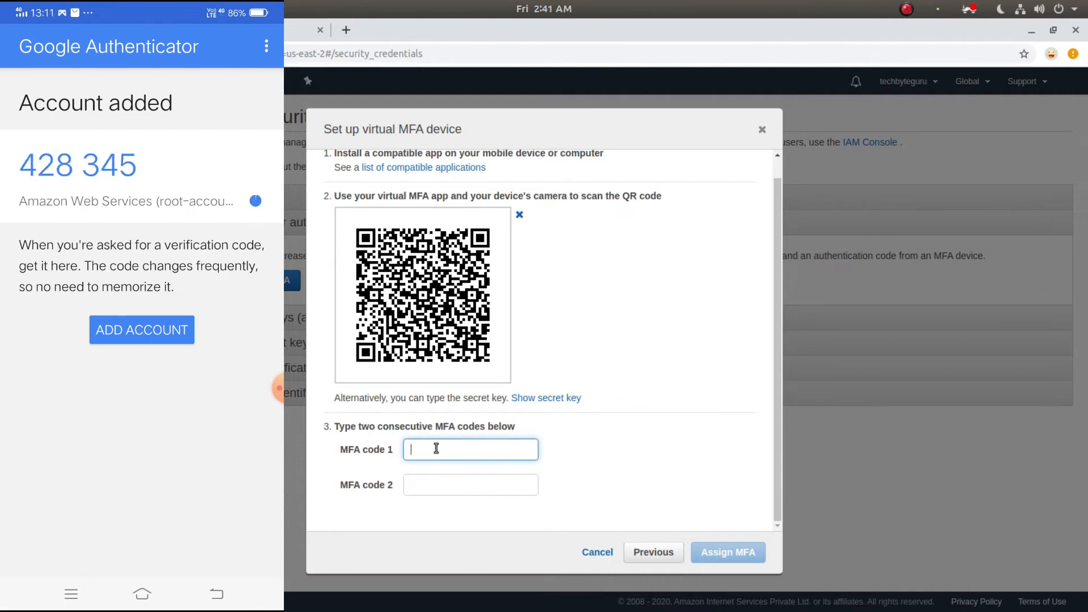
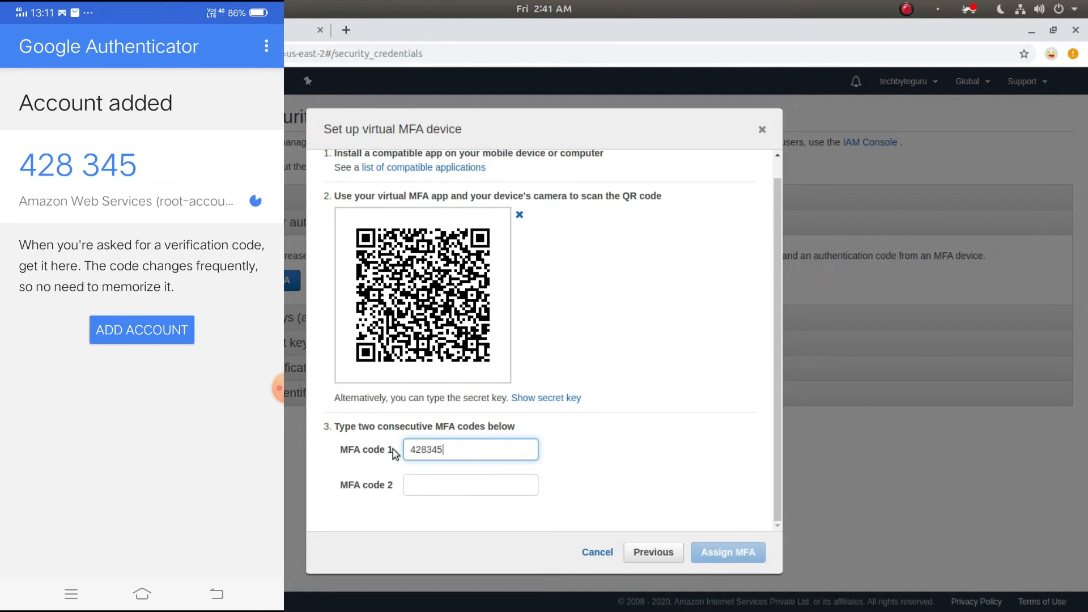
{"action": "left_click", "coordinate": [470, 484]}
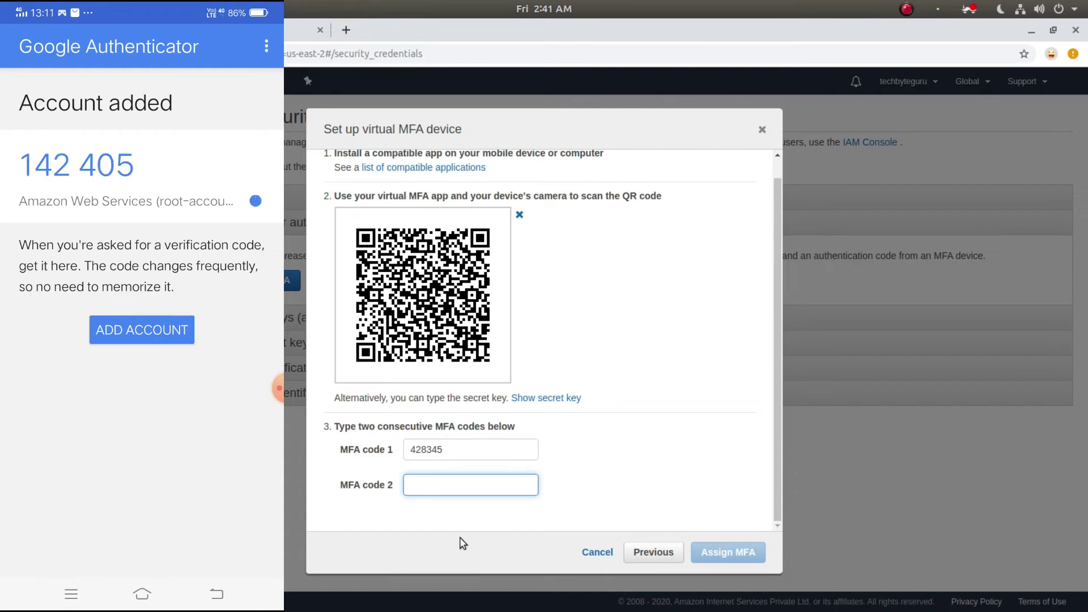
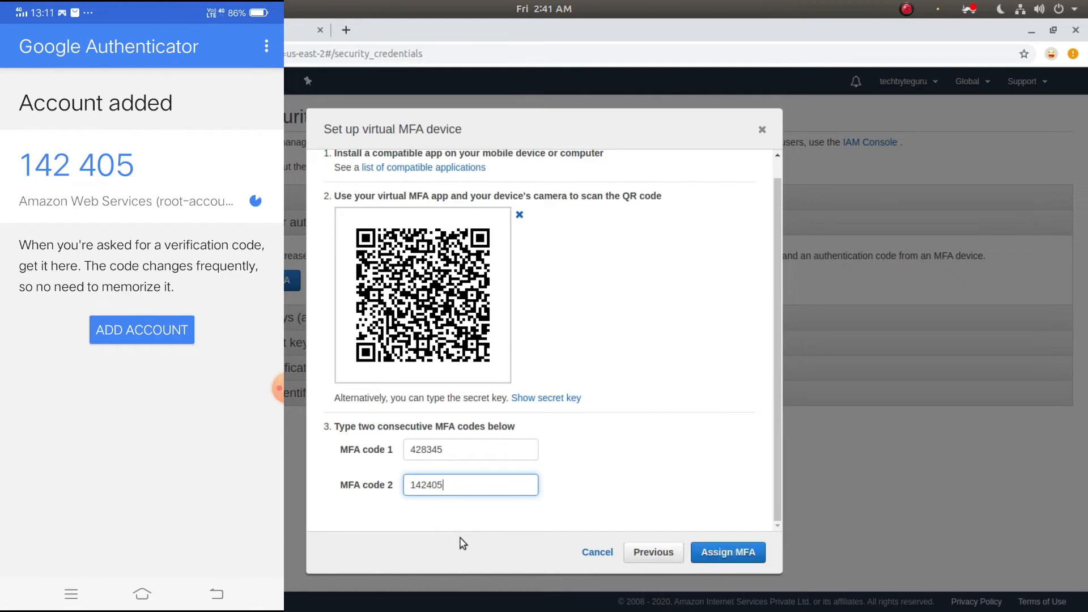
{"action": "left_click", "coordinate": [728, 552]}
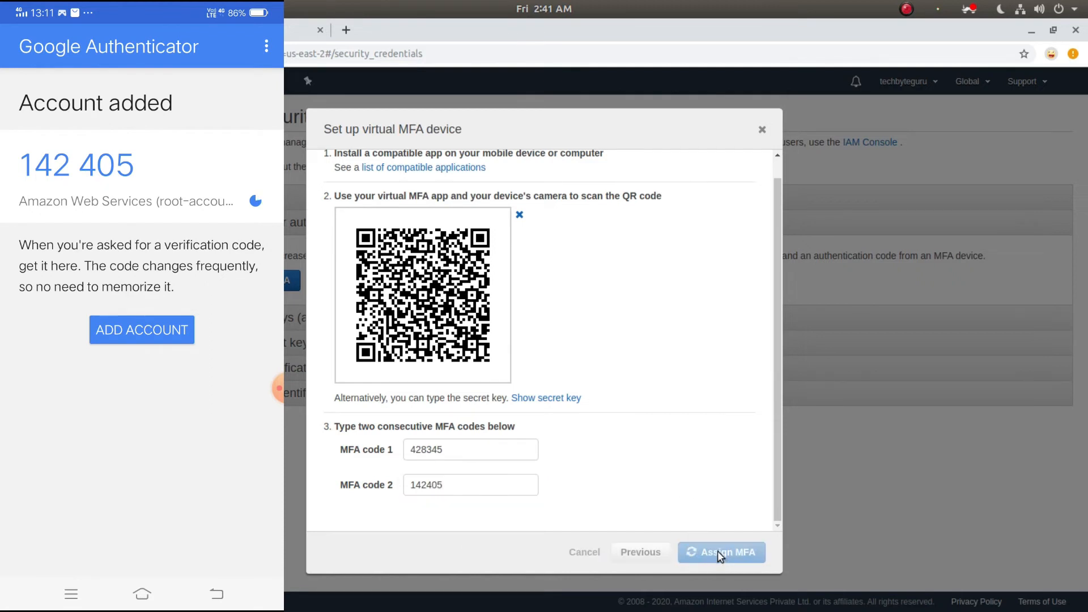
Close the 'successfully assigned virtual MFA' confirmation.
{"action": "left_click", "coordinate": [721, 552]}
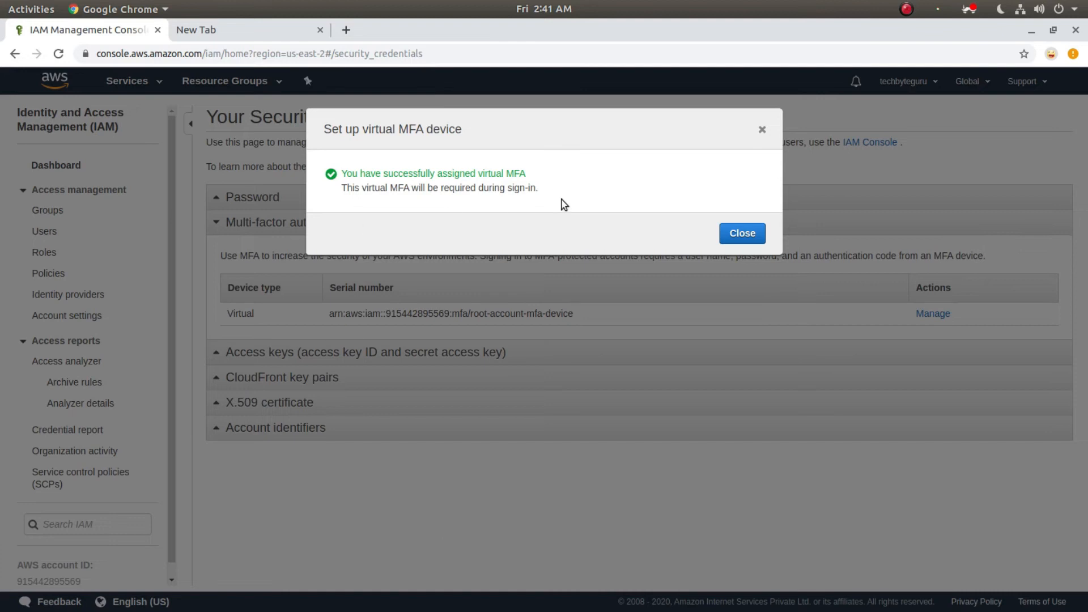
{"action": "mouse_move", "coordinate": [677, 256]}
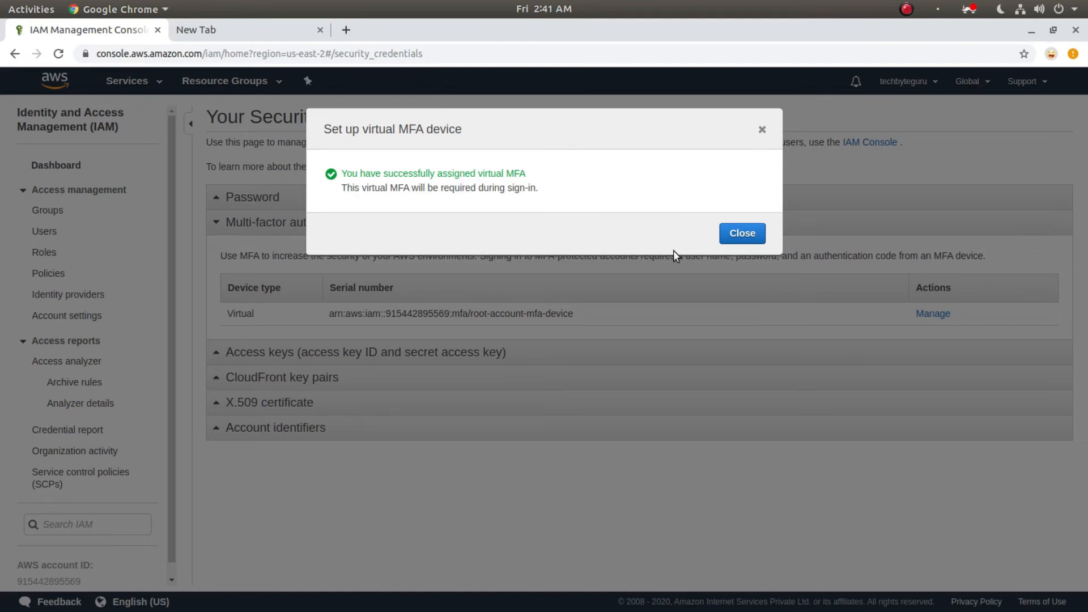
{"action": "mouse_move", "coordinate": [742, 234]}
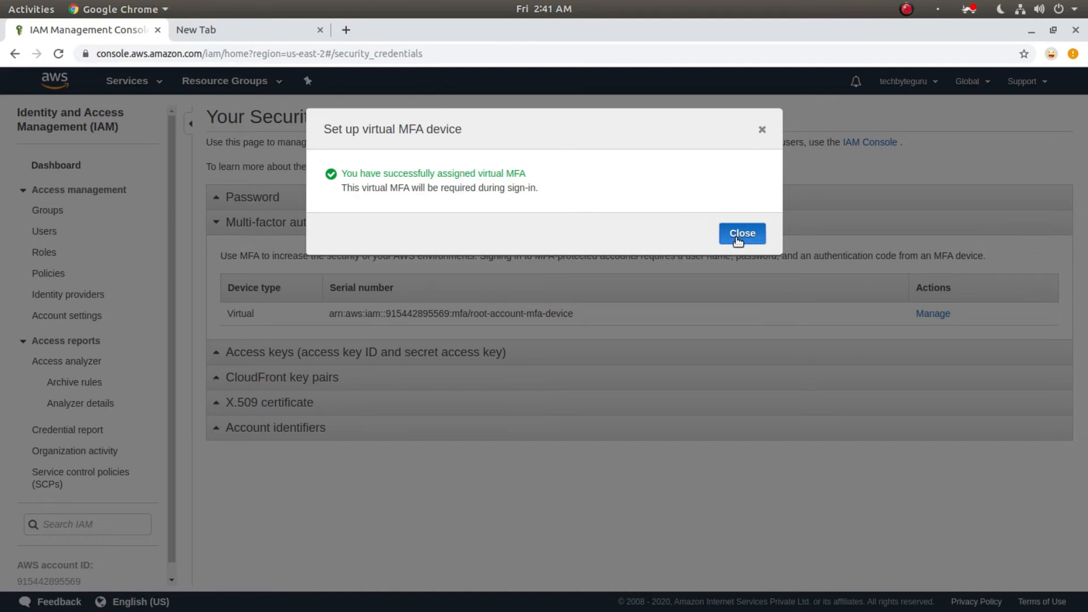
{"action": "left_click", "coordinate": [741, 234]}
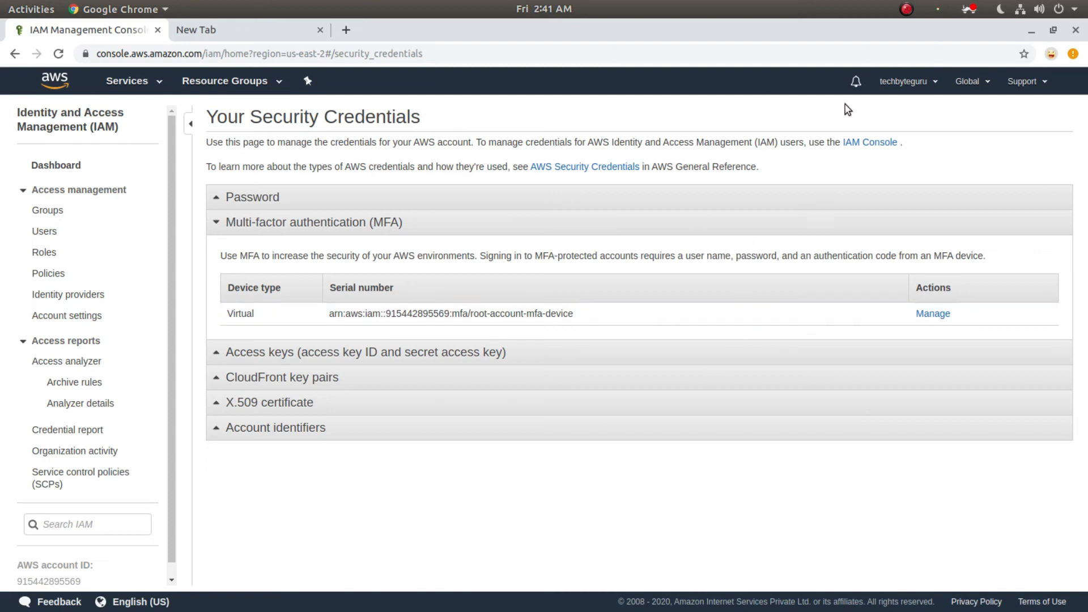
Sign out of the account and choose Log back in to reach the sign-in page.
{"action": "left_click", "coordinate": [903, 81]}
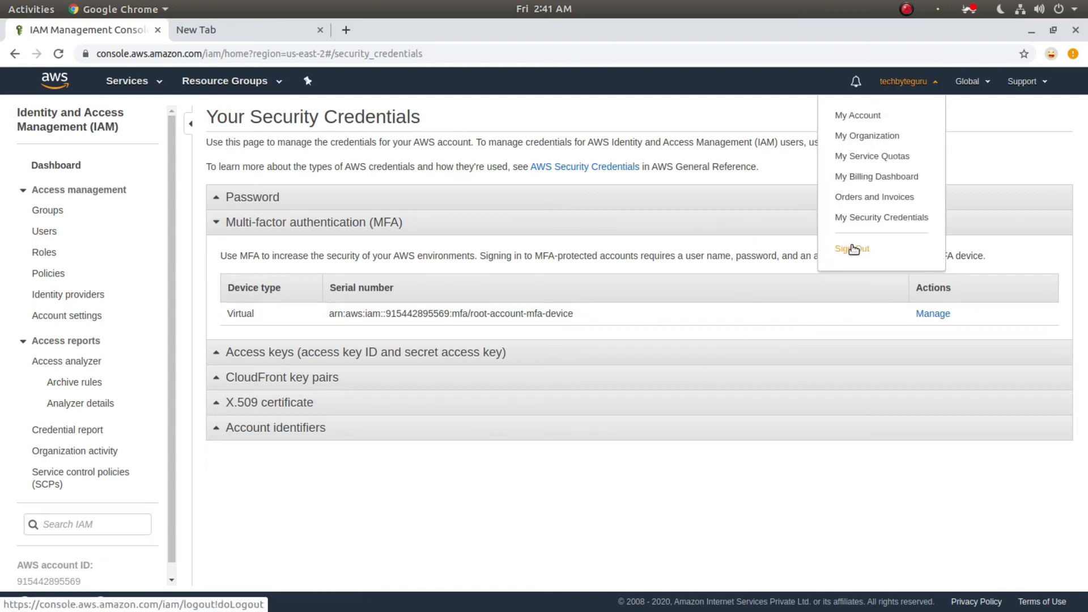
{"action": "left_click", "coordinate": [851, 249]}
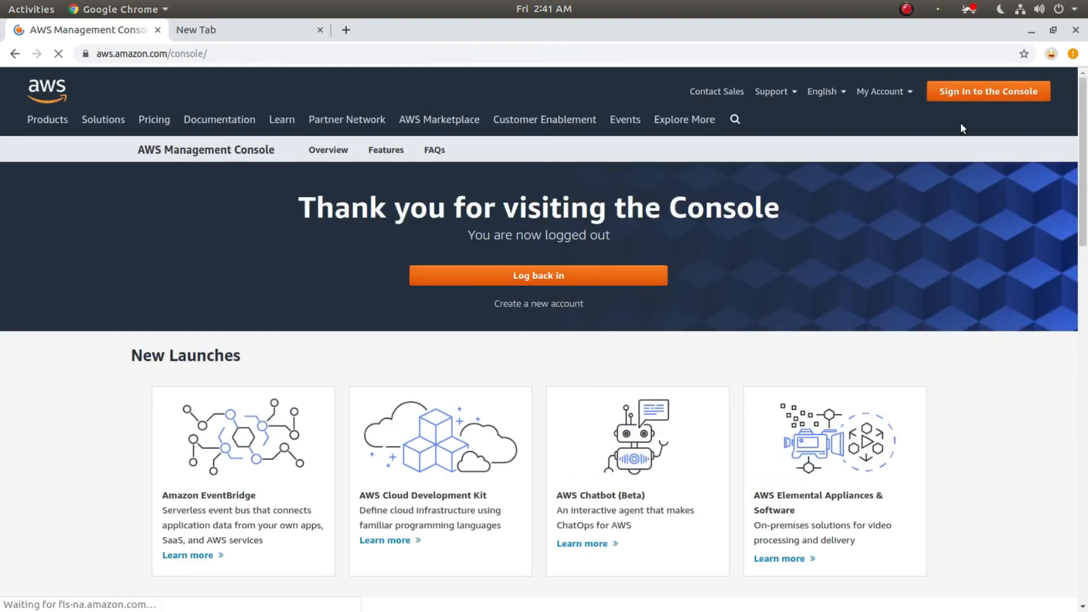
{"action": "left_click", "coordinate": [537, 276]}
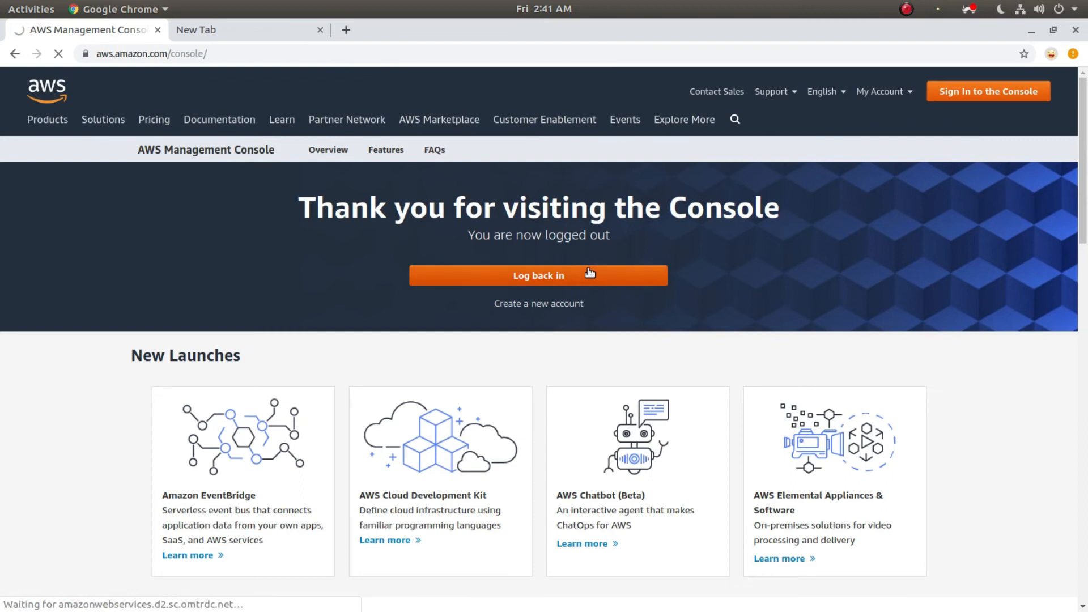
{"action": "left_click", "coordinate": [538, 276]}
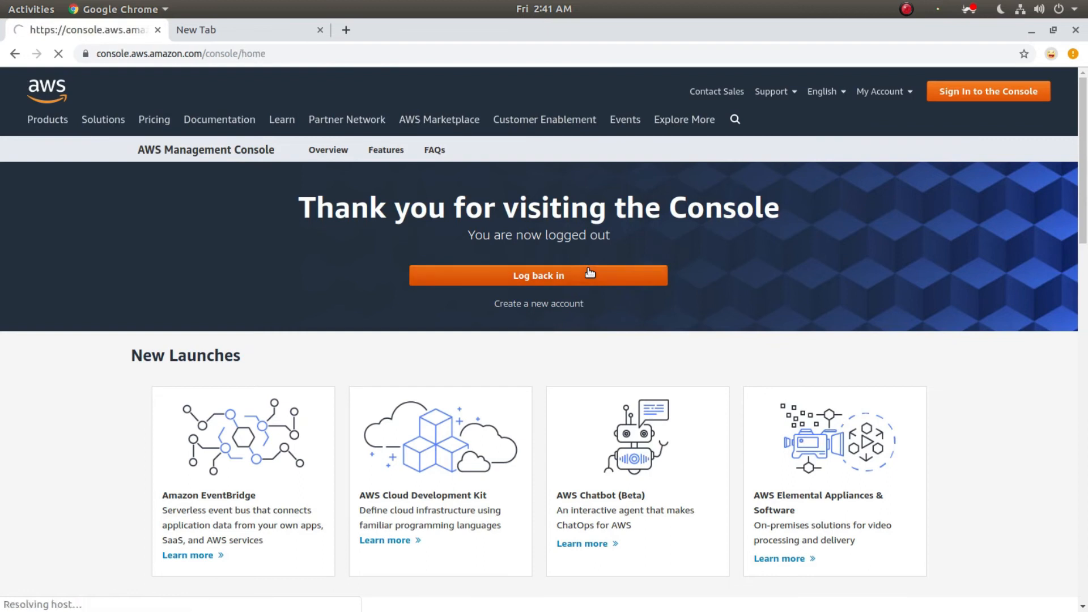
{"action": "left_click", "coordinate": [538, 275]}
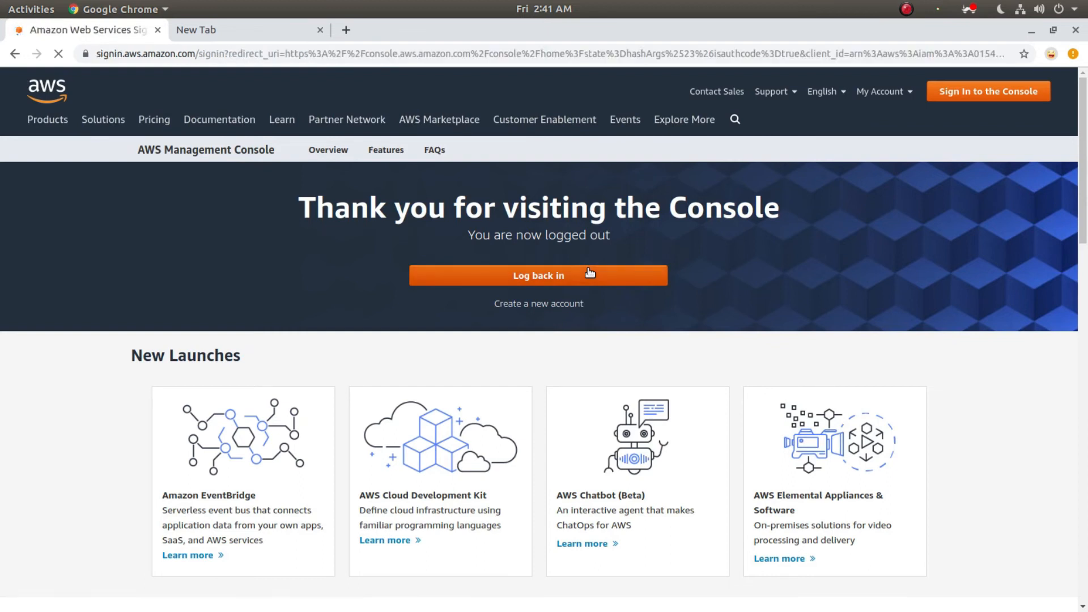
{"action": "left_click", "coordinate": [538, 274]}
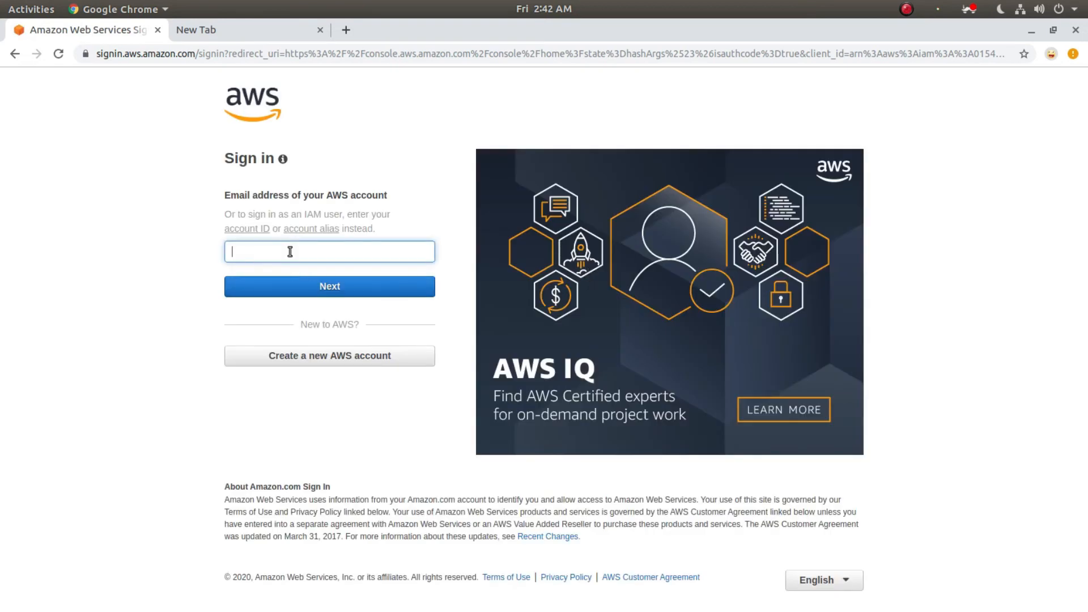
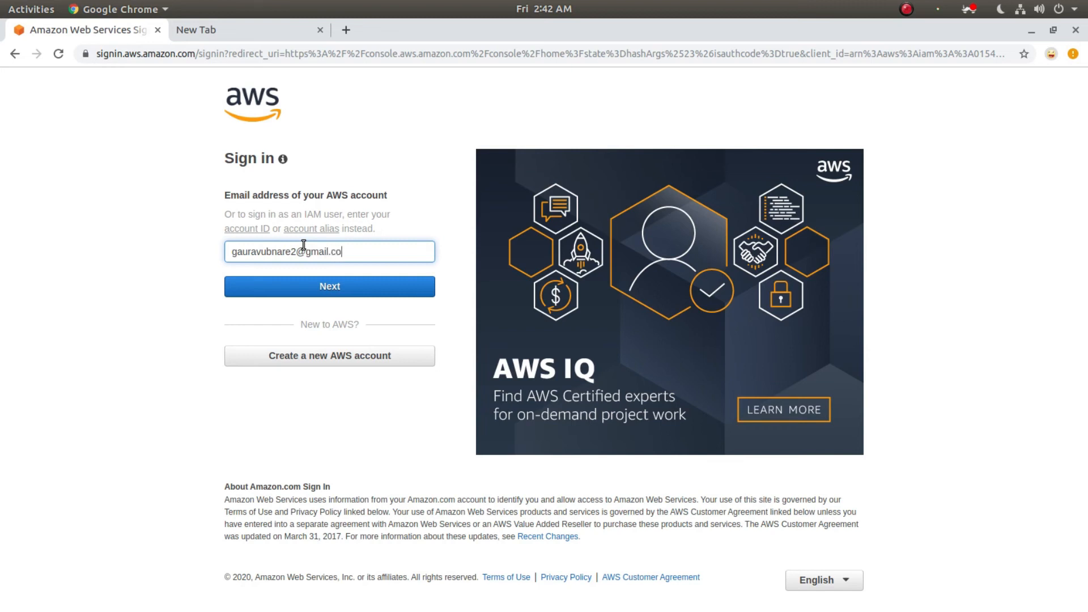
{"action": "left_click", "coordinate": [329, 286]}
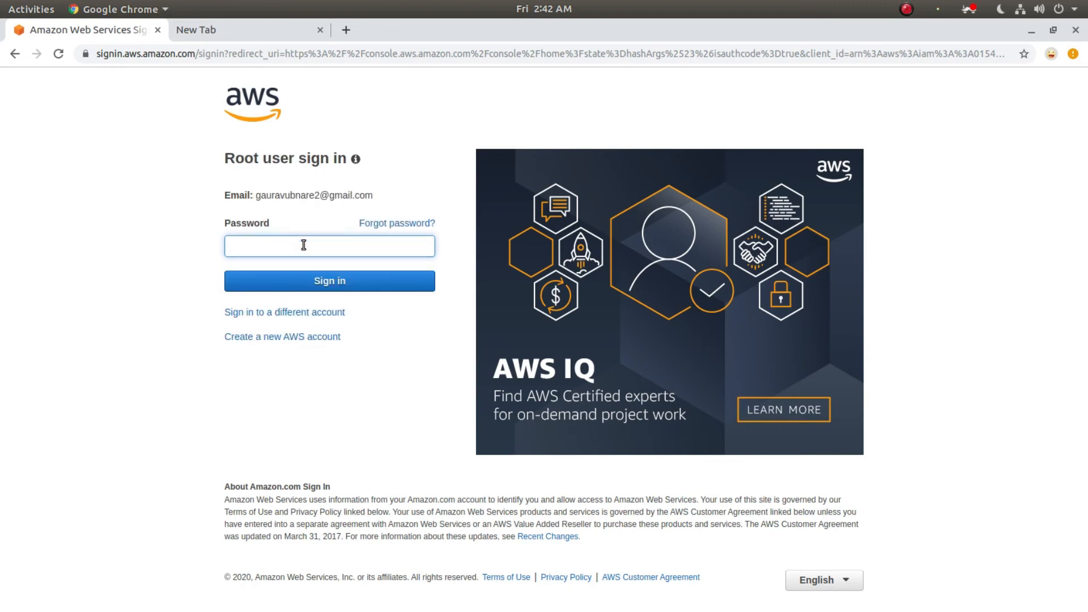
Enter the root password and sign in, reaching the MFA code prompt.
{"action": "type", "text": "password"}
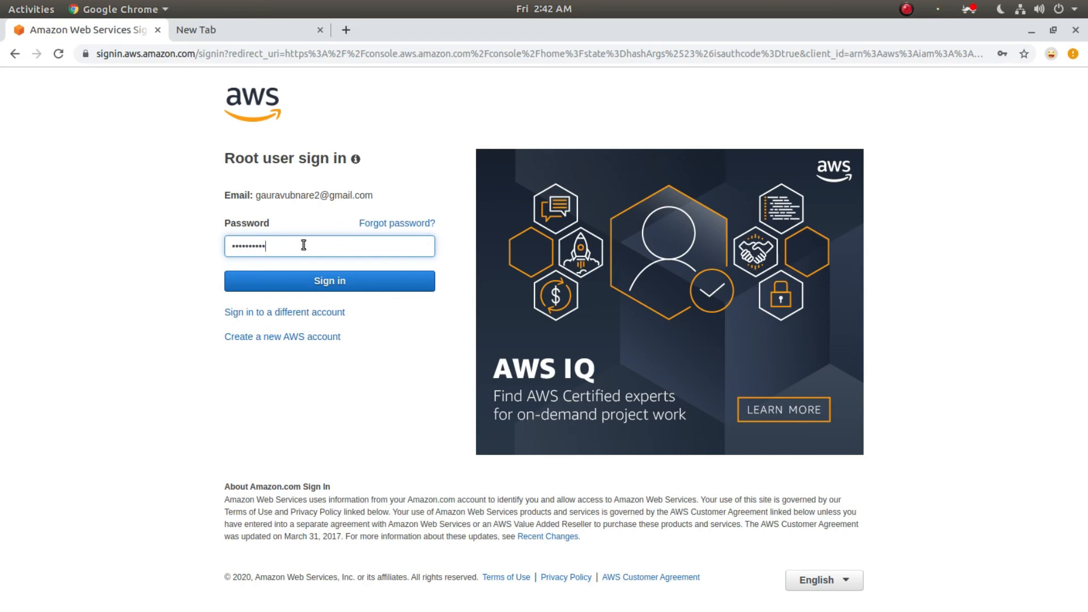
{"action": "left_click", "coordinate": [328, 280]}
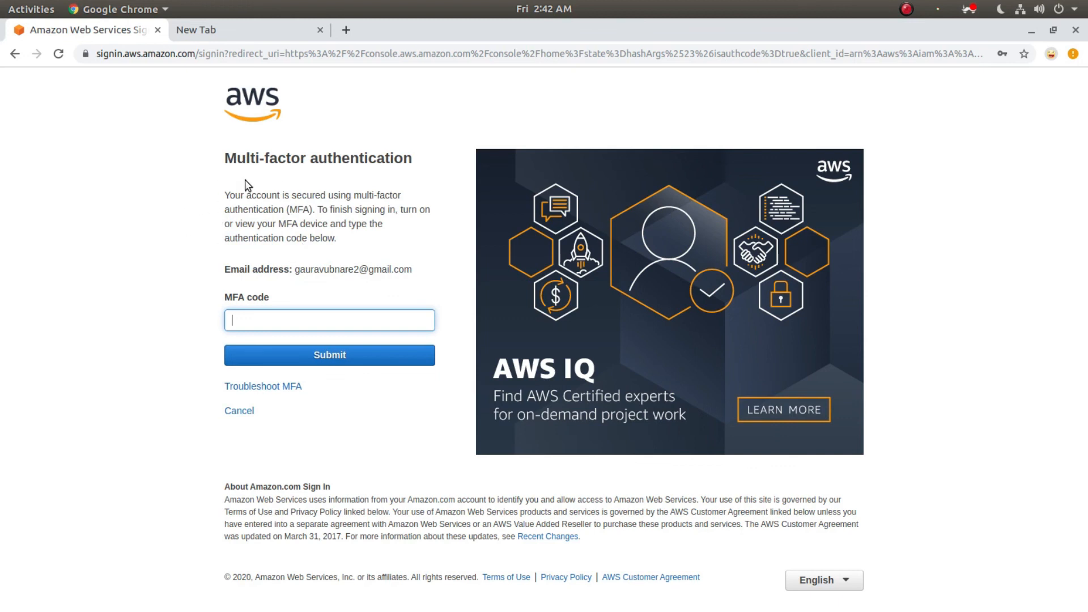
{"action": "mouse_move", "coordinate": [275, 321]}
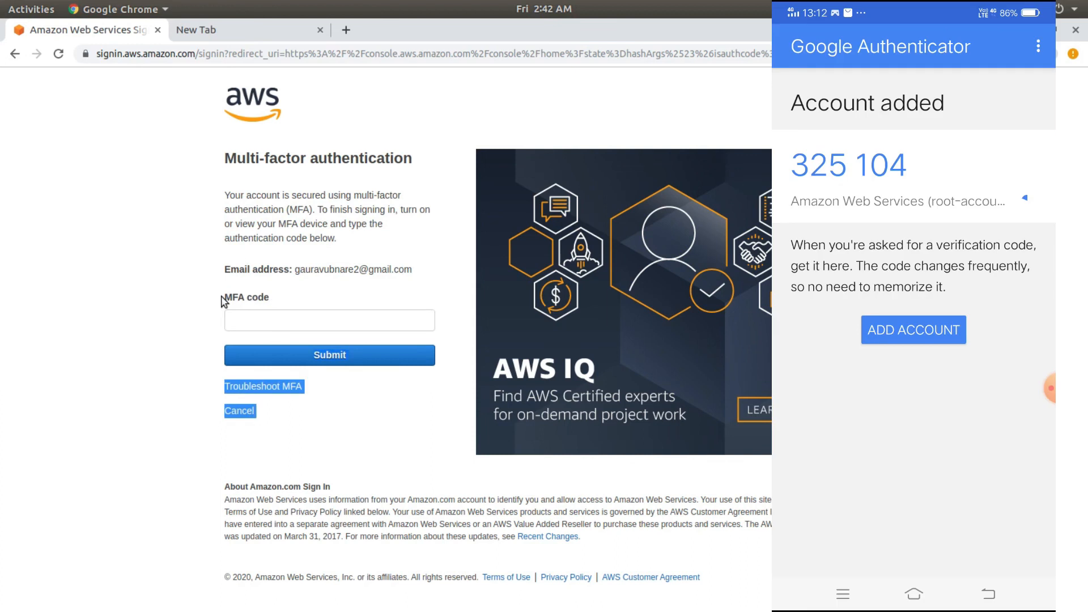
Enter the Google Authenticator MFA code and submit it to finish root sign-in.
{"action": "left_click", "coordinate": [329, 320]}
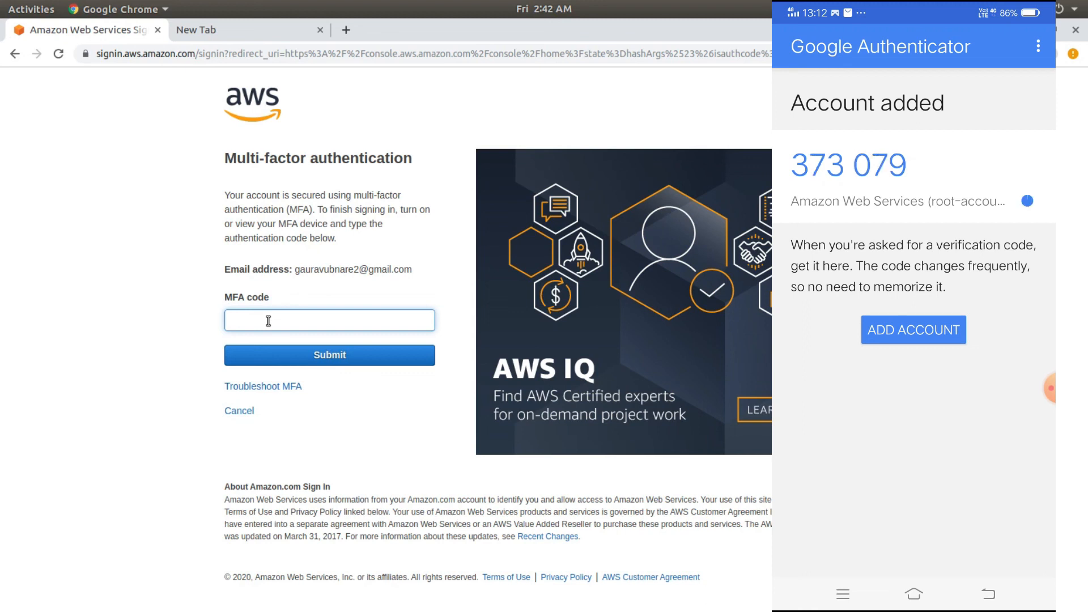
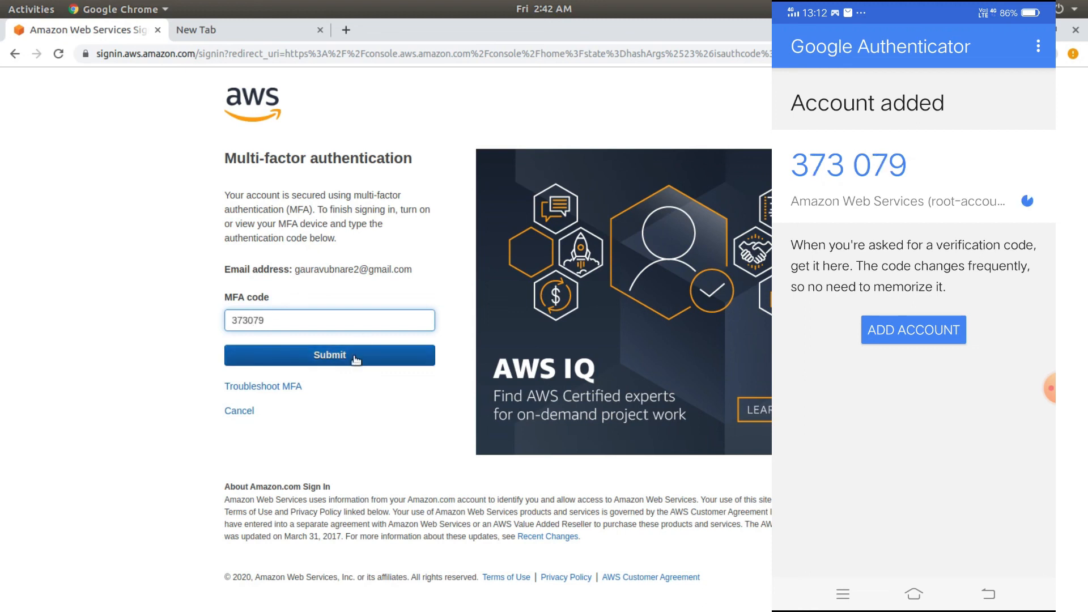
{"action": "left_click", "coordinate": [329, 355]}
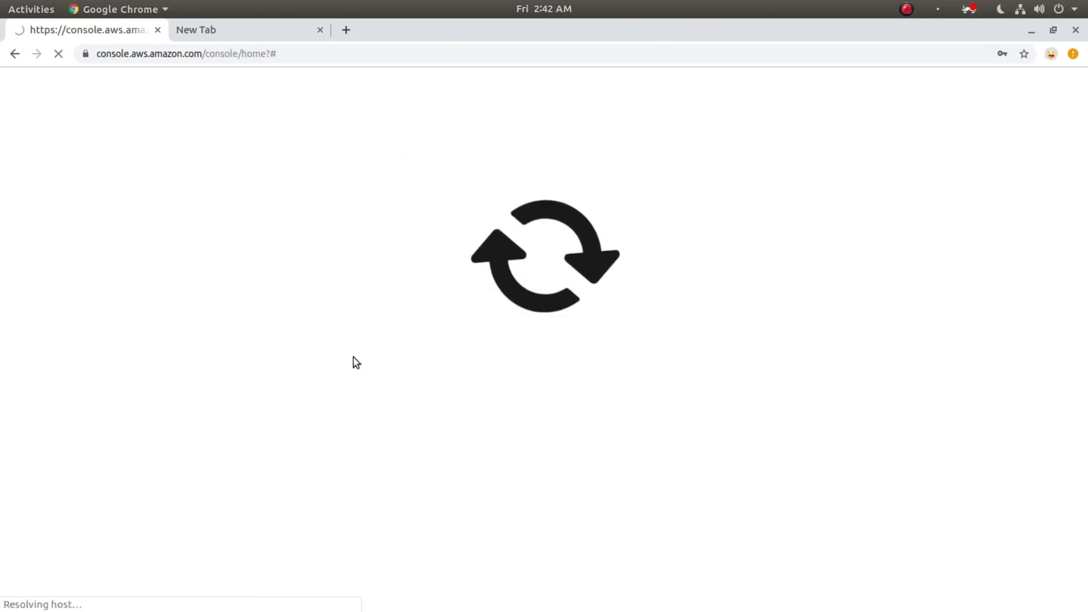